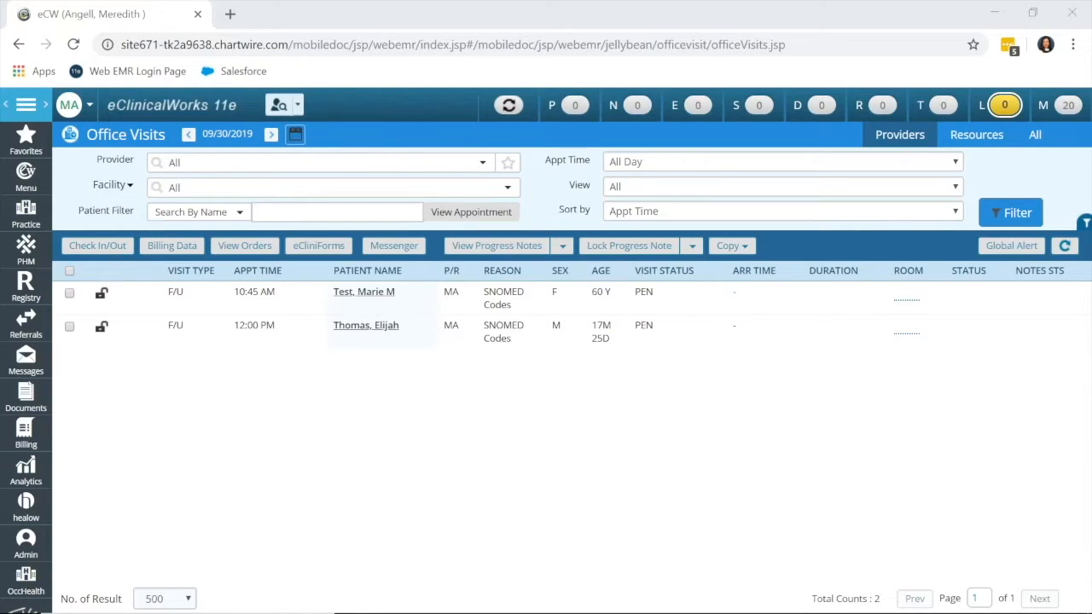
pyautogui.moveTo(403, 409)
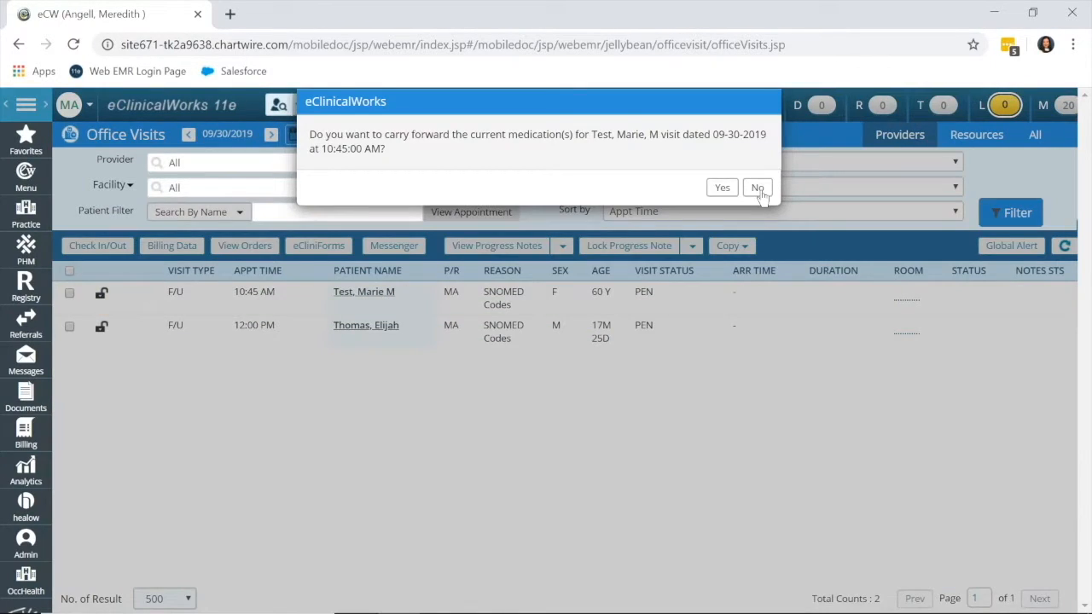
# Decline carrying forward current medications so Test, Marie M's visit note loads
pyautogui.click(758, 186)
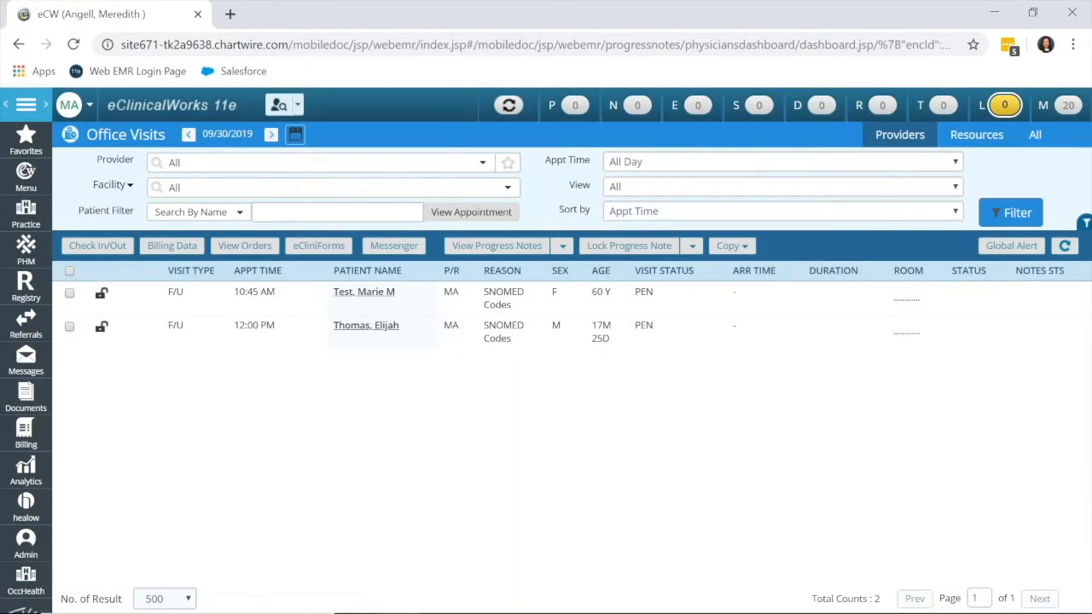
# Bring up the Problem List window from the progress note's Problem List section
pyautogui.click(364, 290)
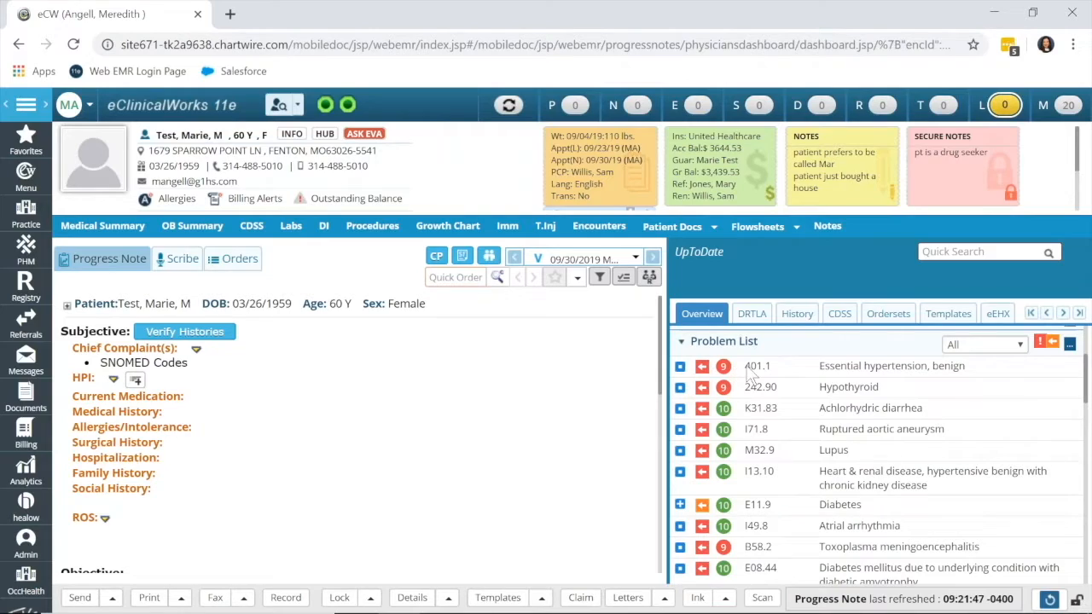
pyautogui.moveTo(737, 372)
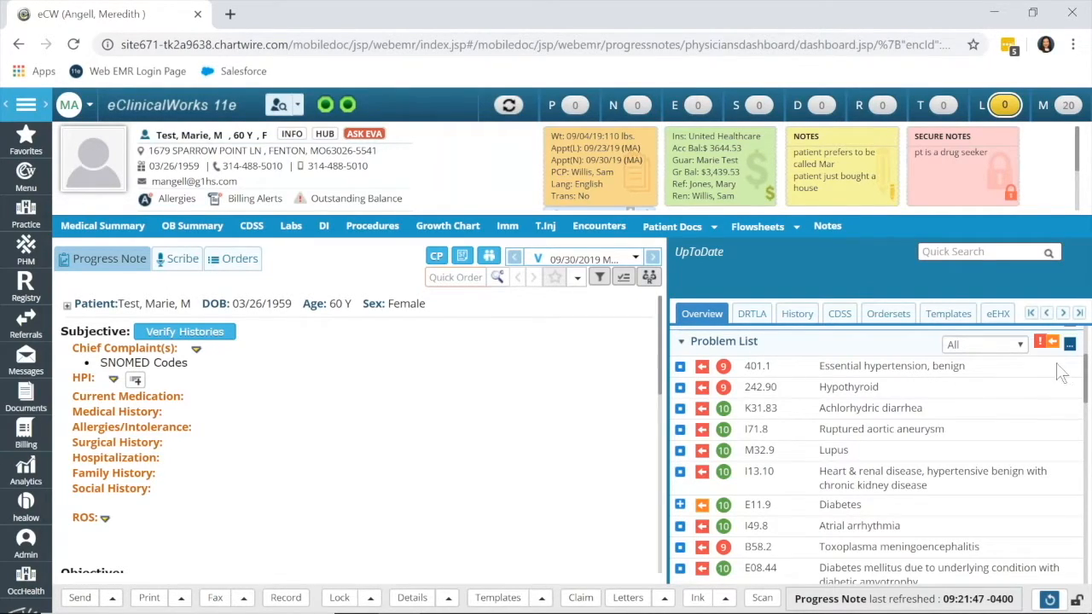
pyautogui.moveTo(1074, 358)
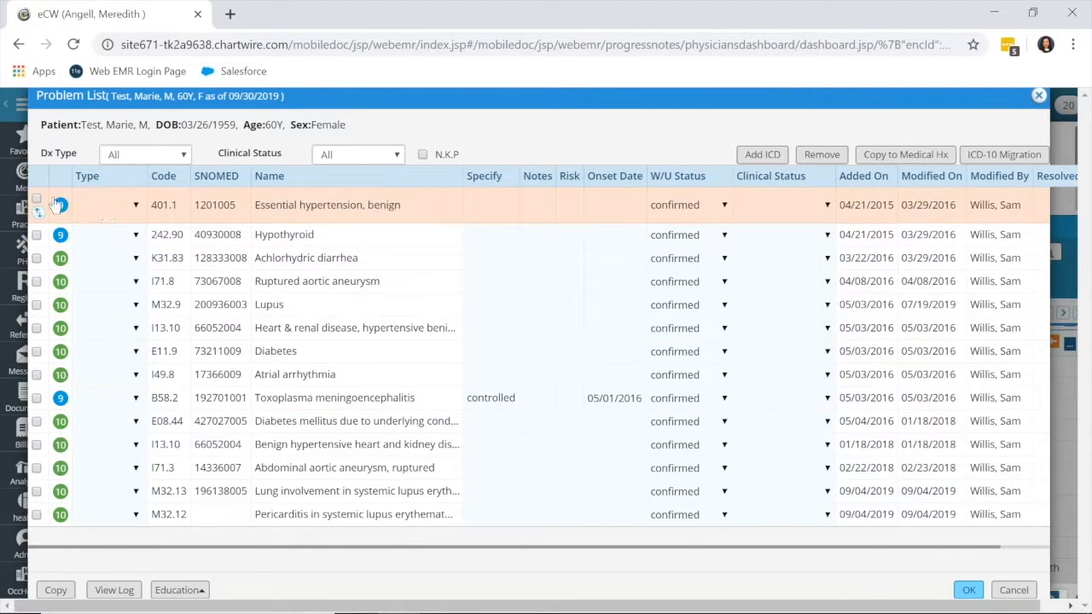
# Remove 401.1 Essential hypertension, benign from the problem list and confirm
pyautogui.click(37, 198)
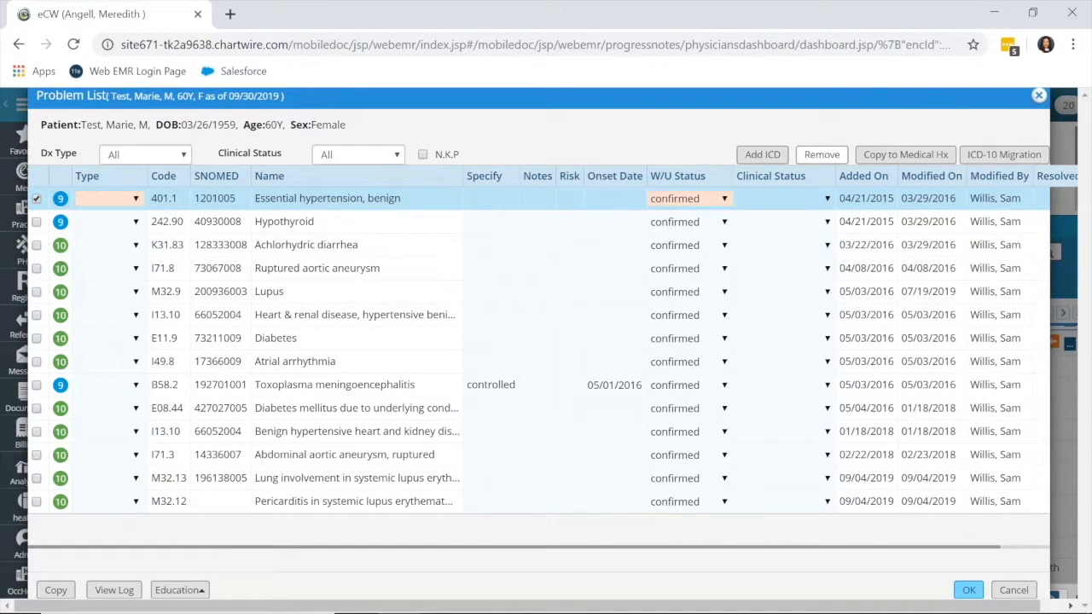
pyautogui.click(822, 153)
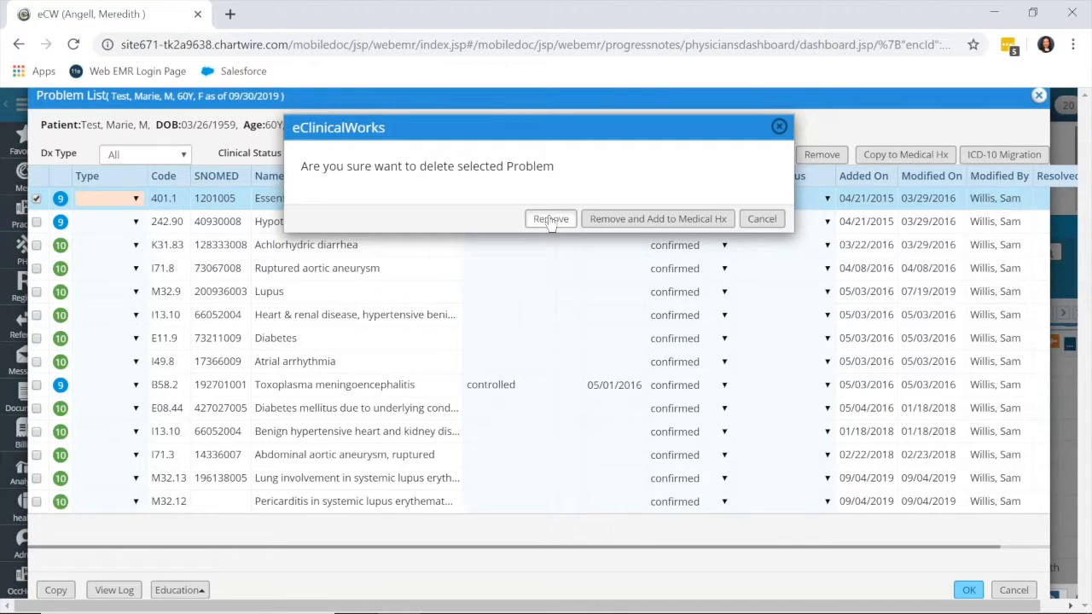
pyautogui.click(549, 218)
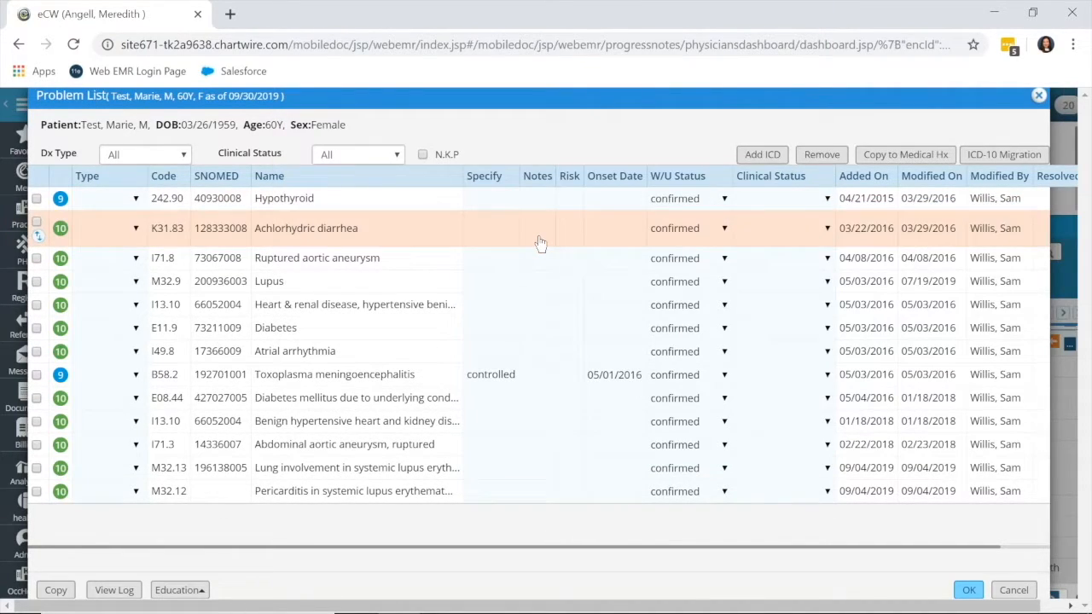
pyautogui.moveTo(401, 251)
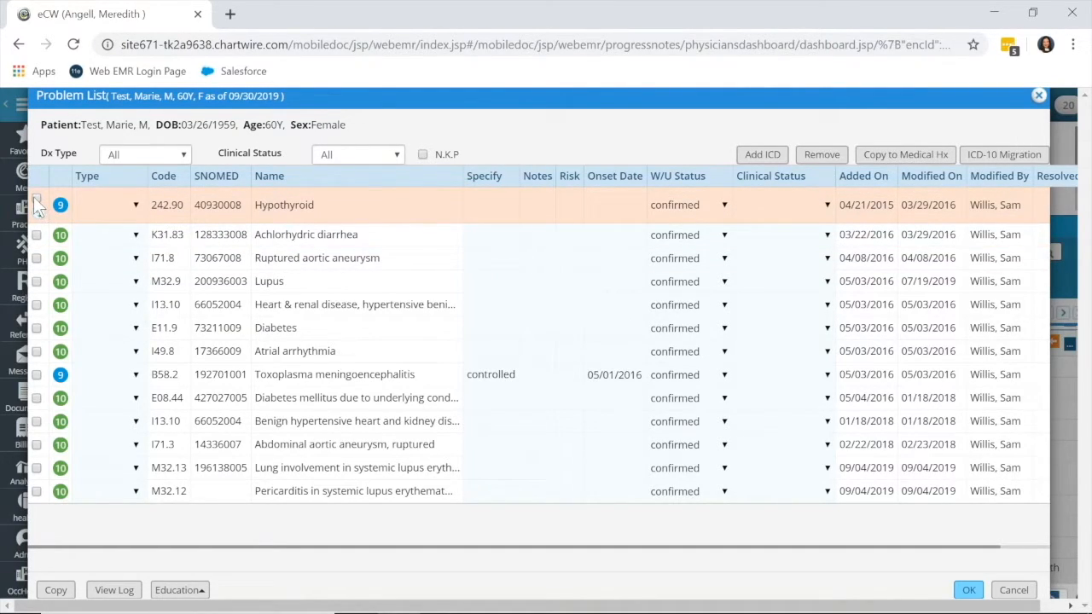
# Select 242.90 Hypothyroid and launch the ICD-10 Migration converter
pyautogui.click(36, 204)
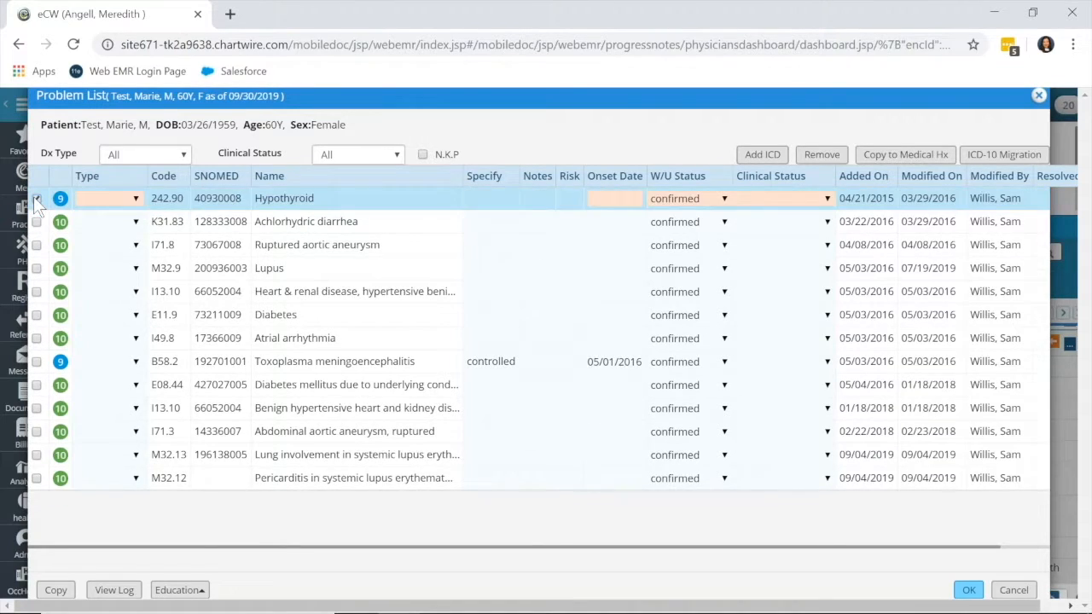
pyautogui.click(38, 198)
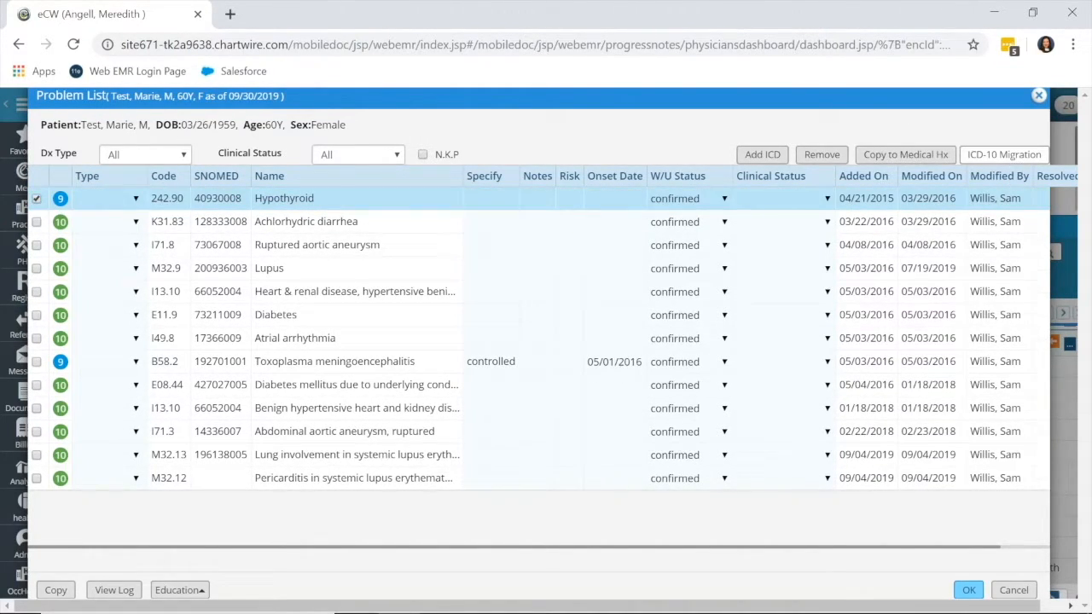
pyautogui.click(1003, 153)
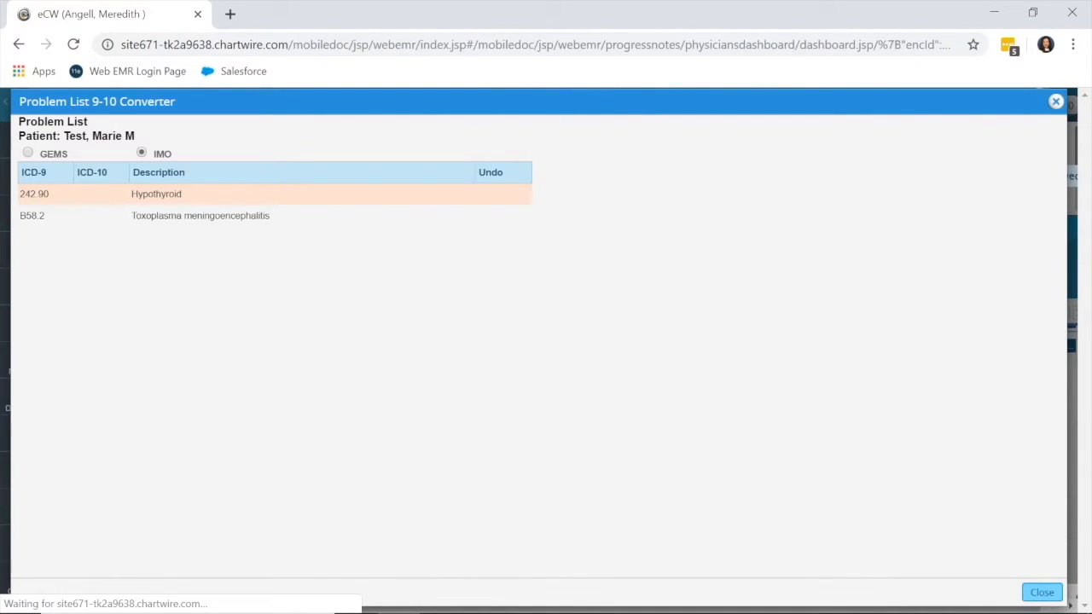
# Convert Hypothyroid to E05.90 and Toxoplasma meningoencephalitis to B58.2, then close the converter
pyautogui.click(157, 195)
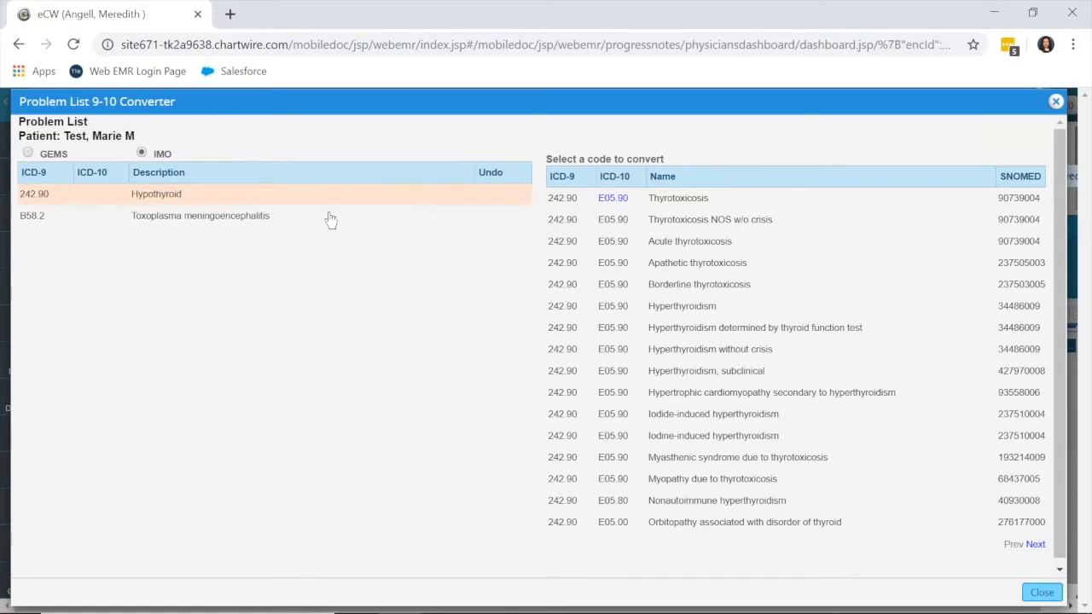
pyautogui.moveTo(286, 208)
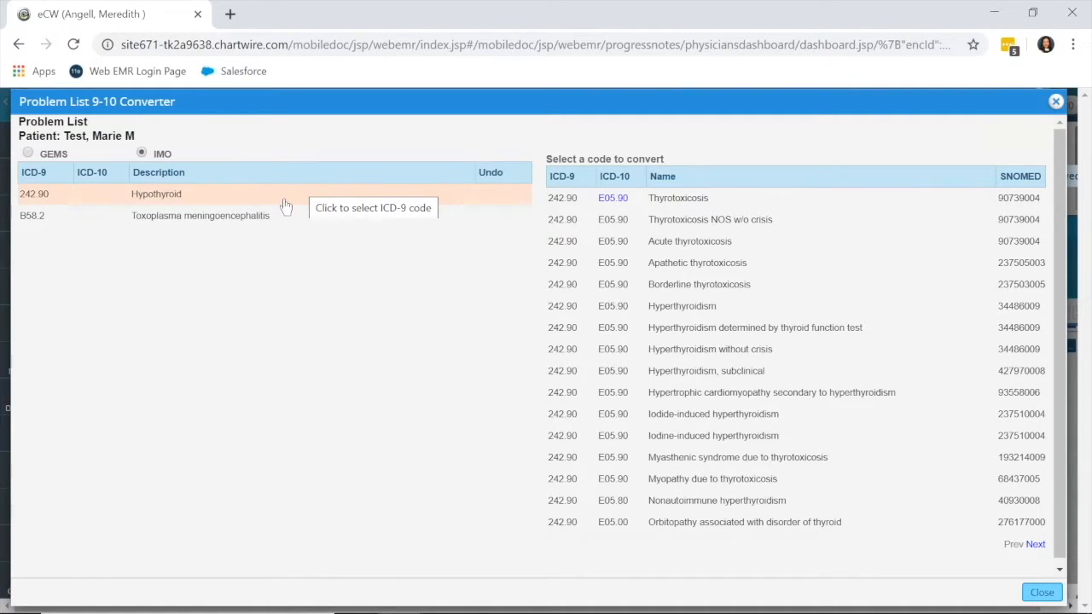
pyautogui.moveTo(266, 205)
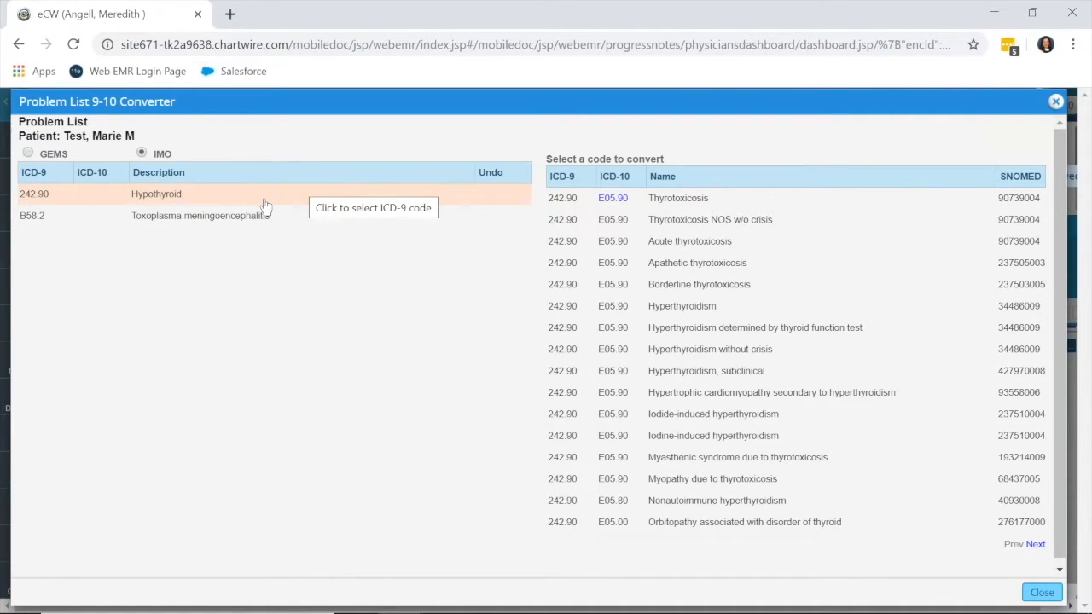
pyautogui.moveTo(354, 205)
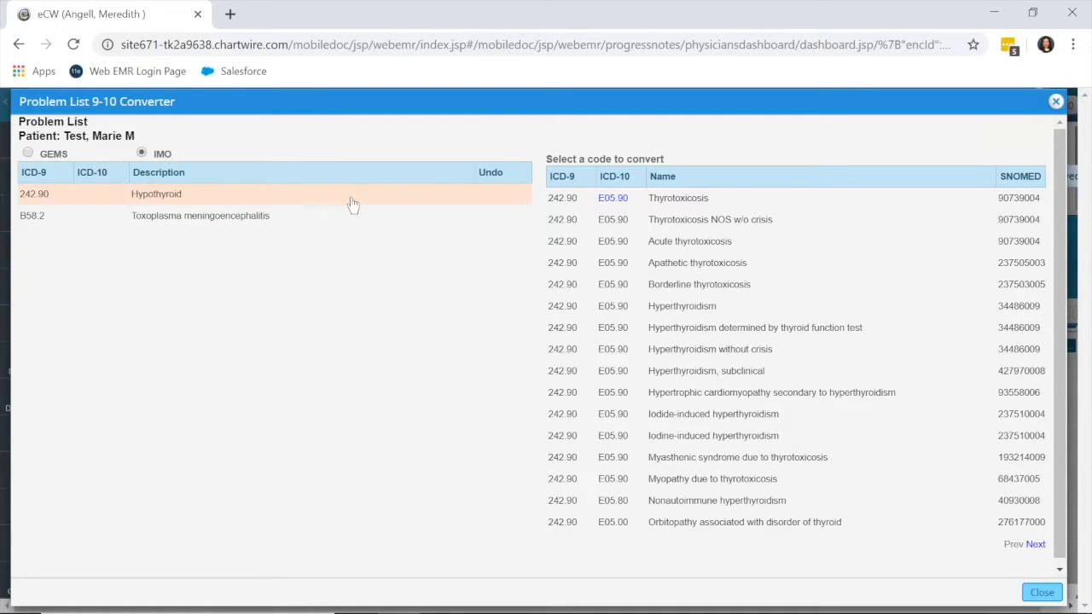
pyautogui.moveTo(567, 208)
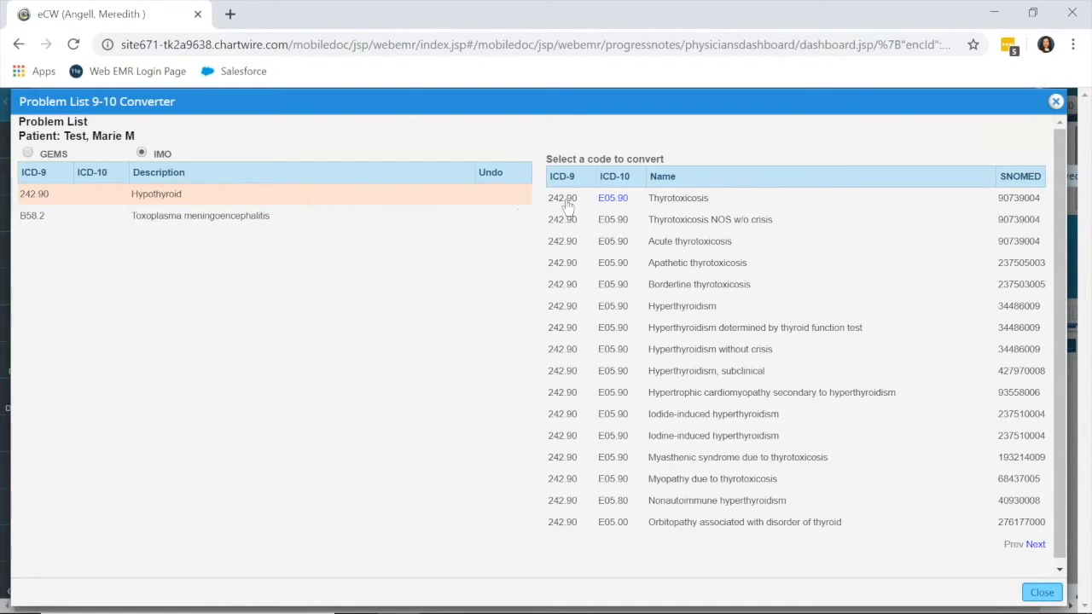
pyautogui.moveTo(749, 211)
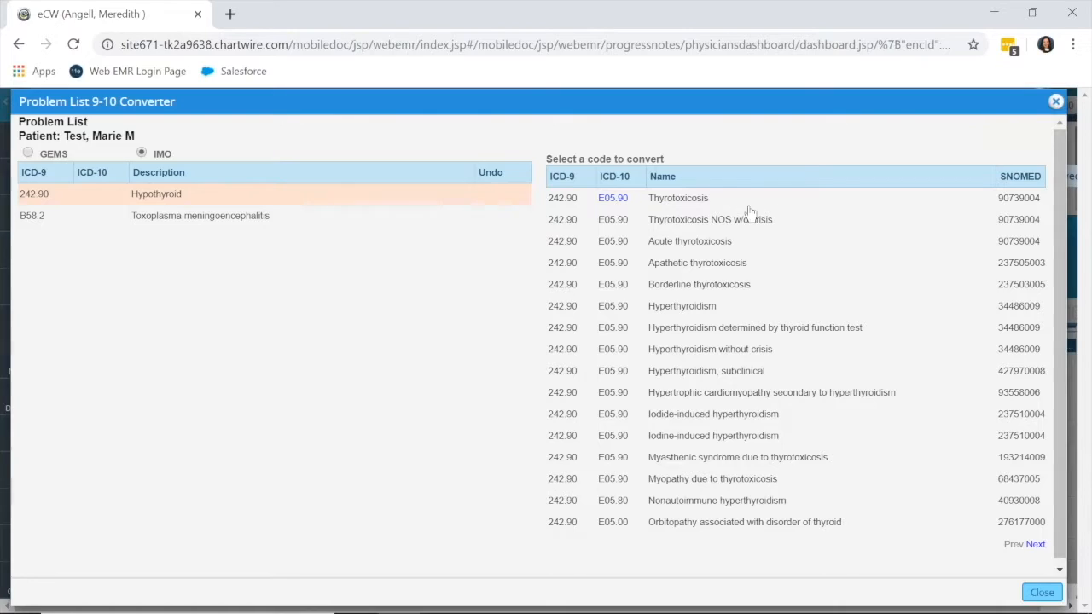
pyautogui.moveTo(740, 307)
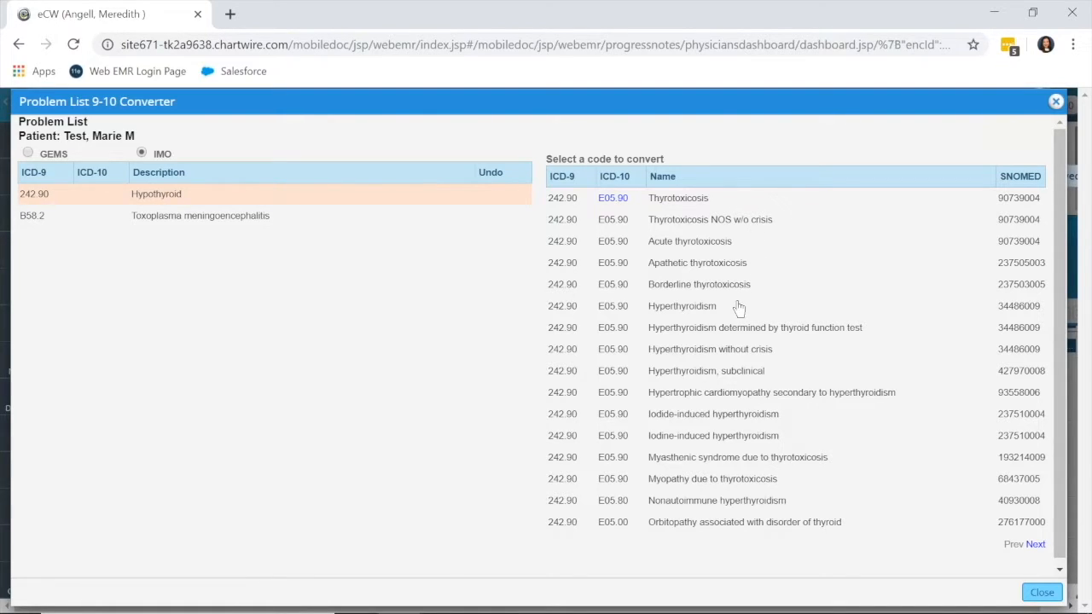
pyautogui.moveTo(713, 249)
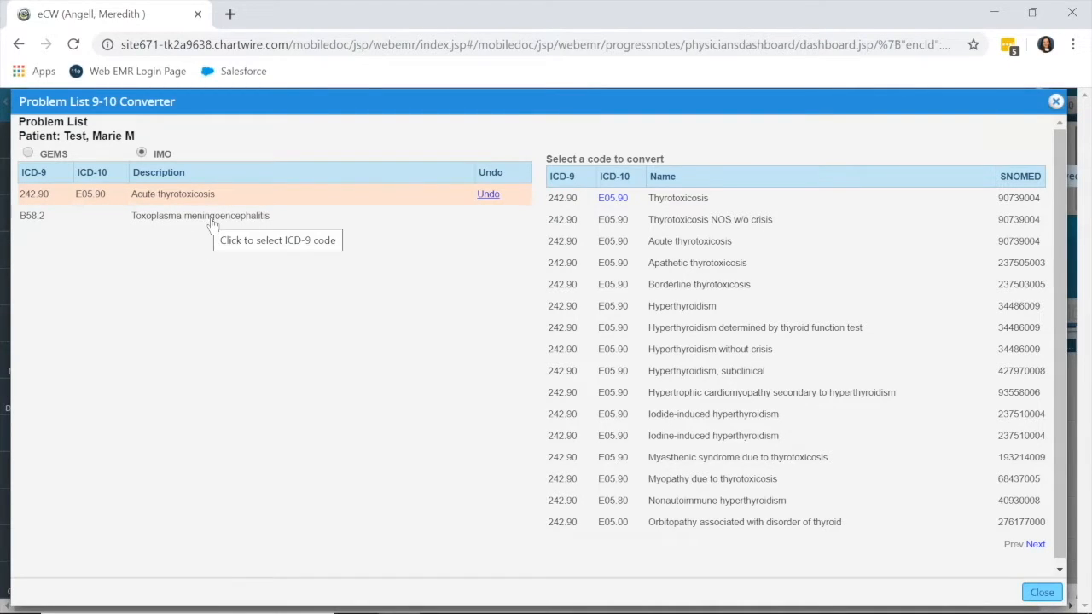
pyautogui.click(202, 215)
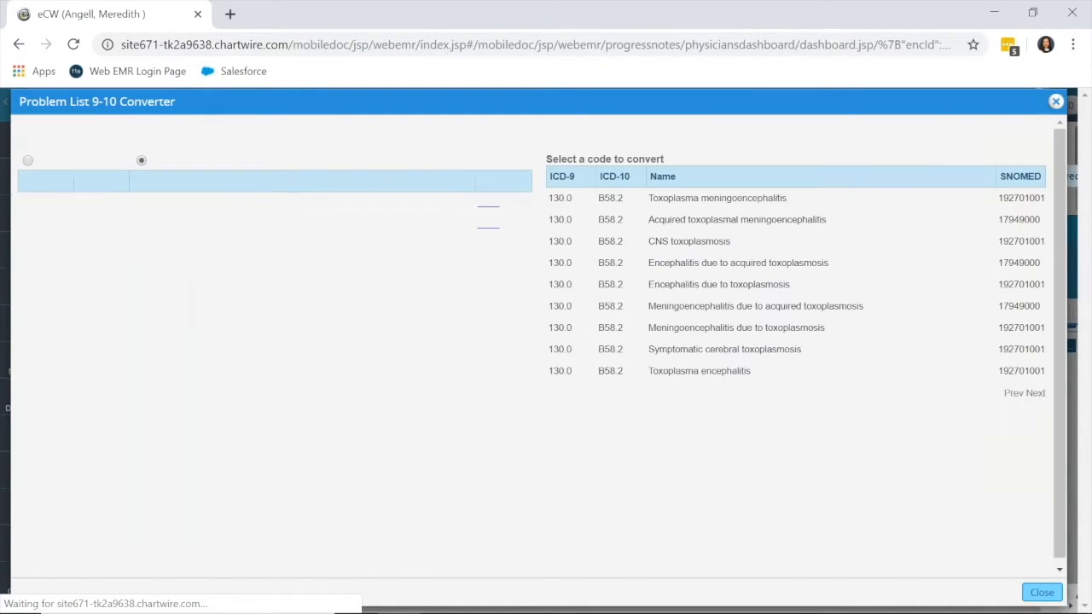
pyautogui.click(717, 198)
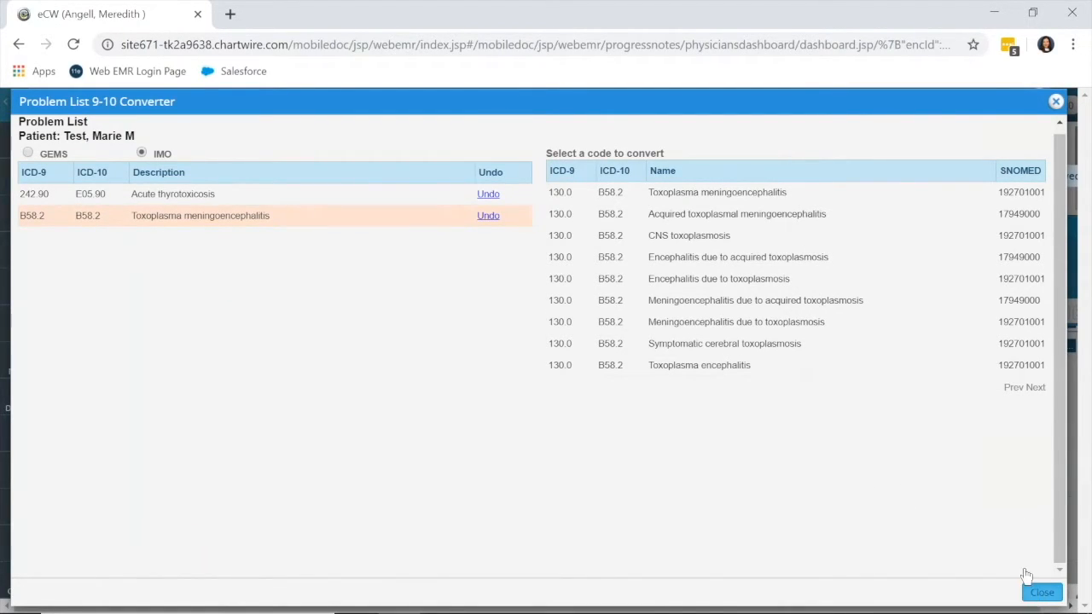
pyautogui.click(1041, 592)
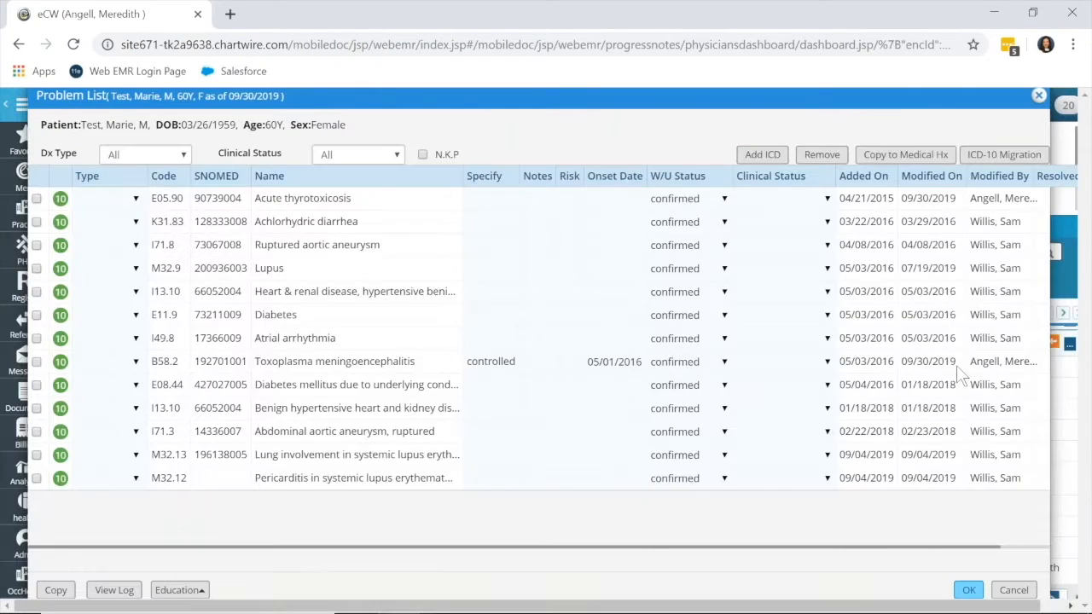